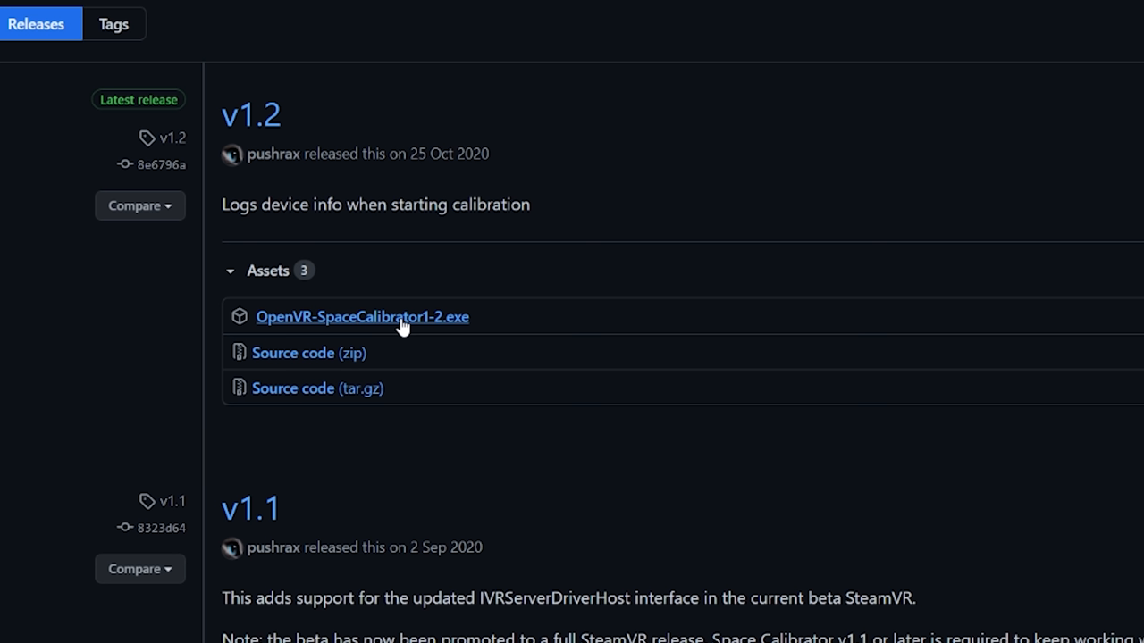
Download OpenVR-SpaceCalibrator1-2.exe from the v1.2 release assets and open the installer.
left_click(361, 316)
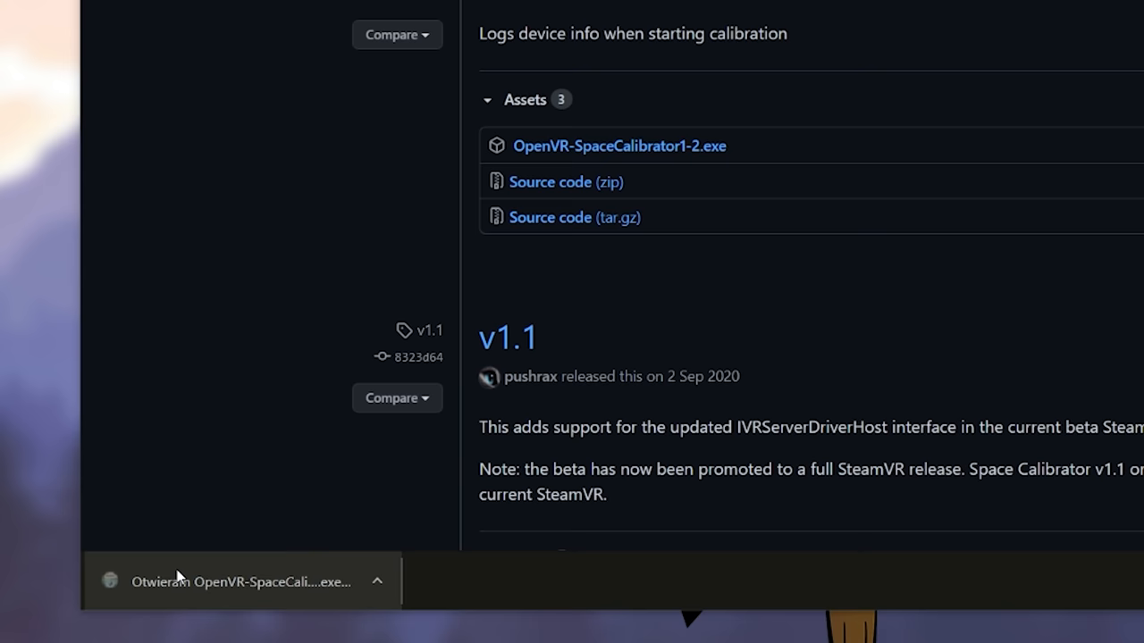
left_click(241, 581)
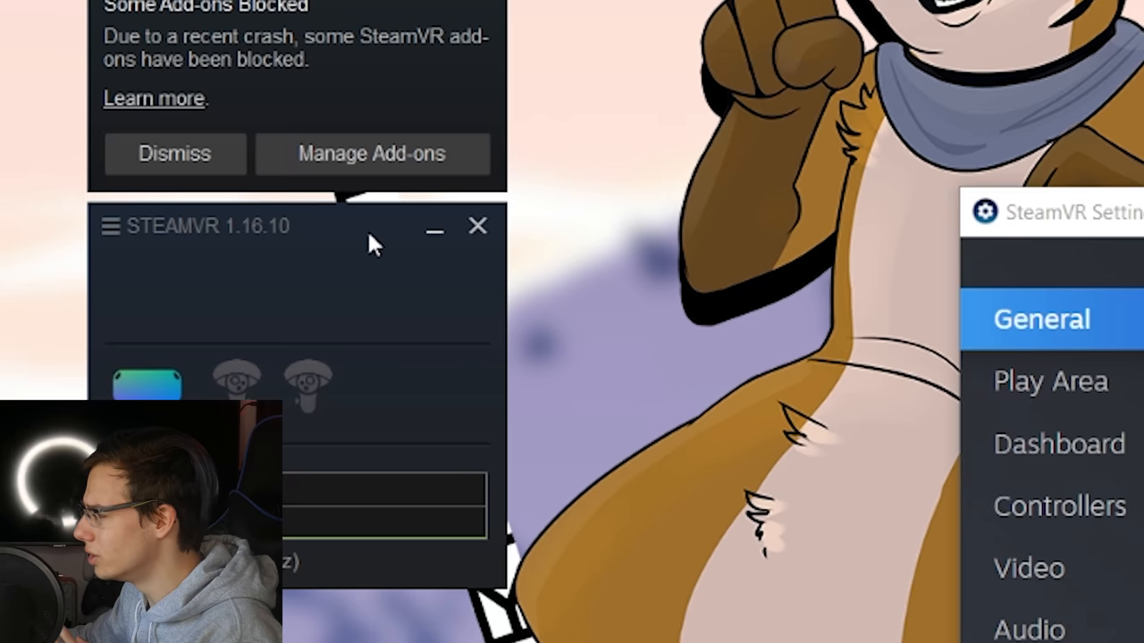
Start Pair Controller for the Index controller and wait for the Success screen.
left_click(110, 225)
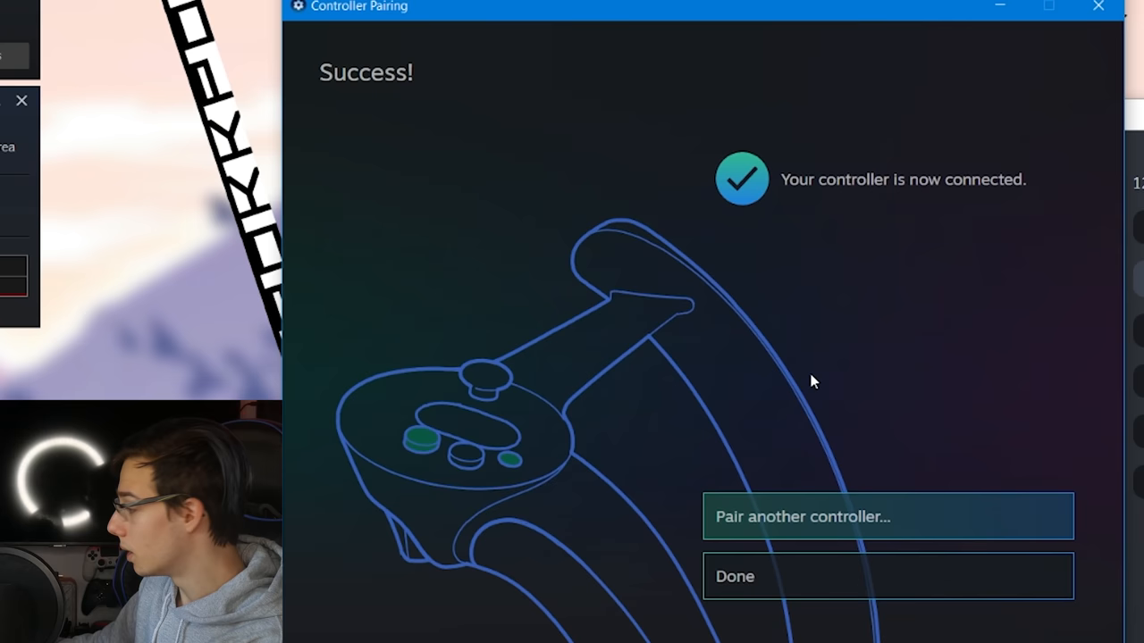
mouse_move(827, 527)
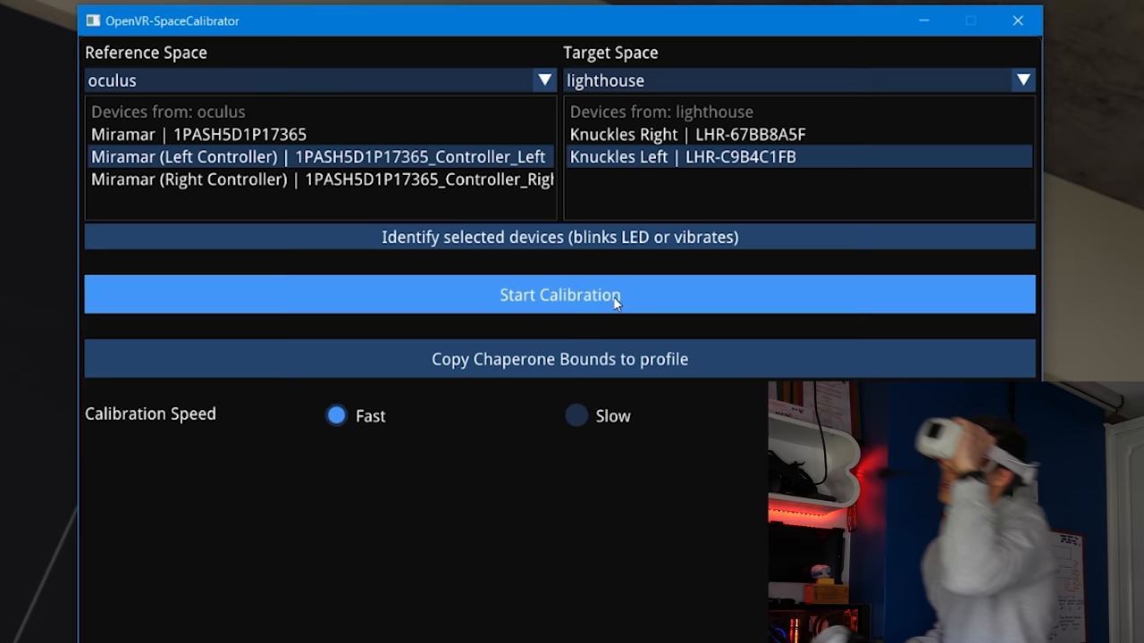
Start calibration of the oculus left controller against the lighthouse Knuckles Left controller.
left_click(559, 295)
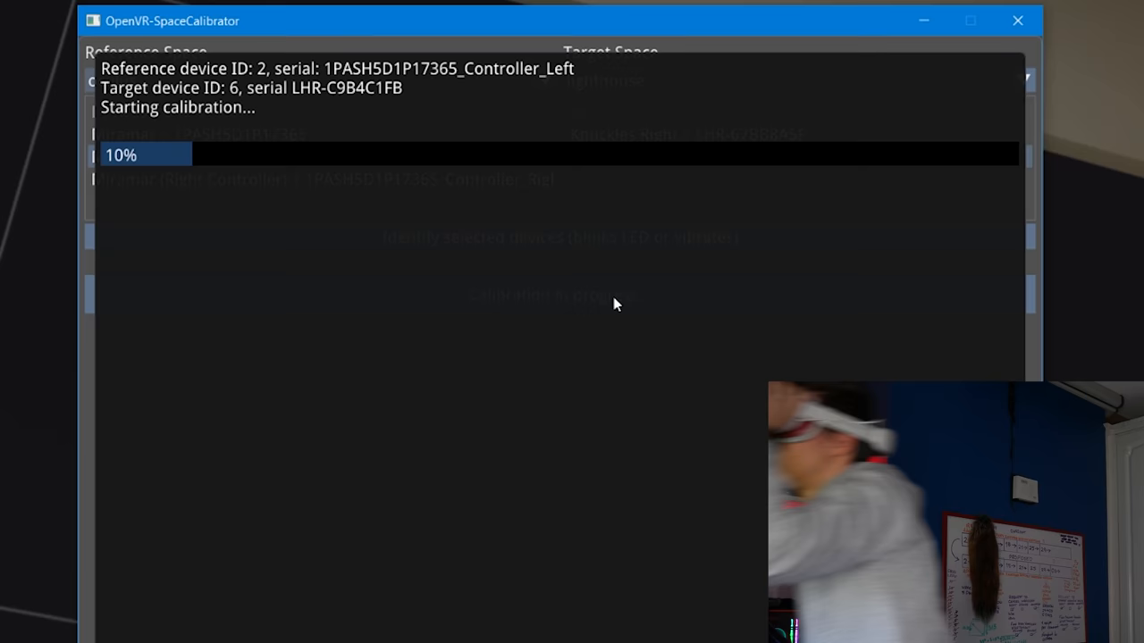